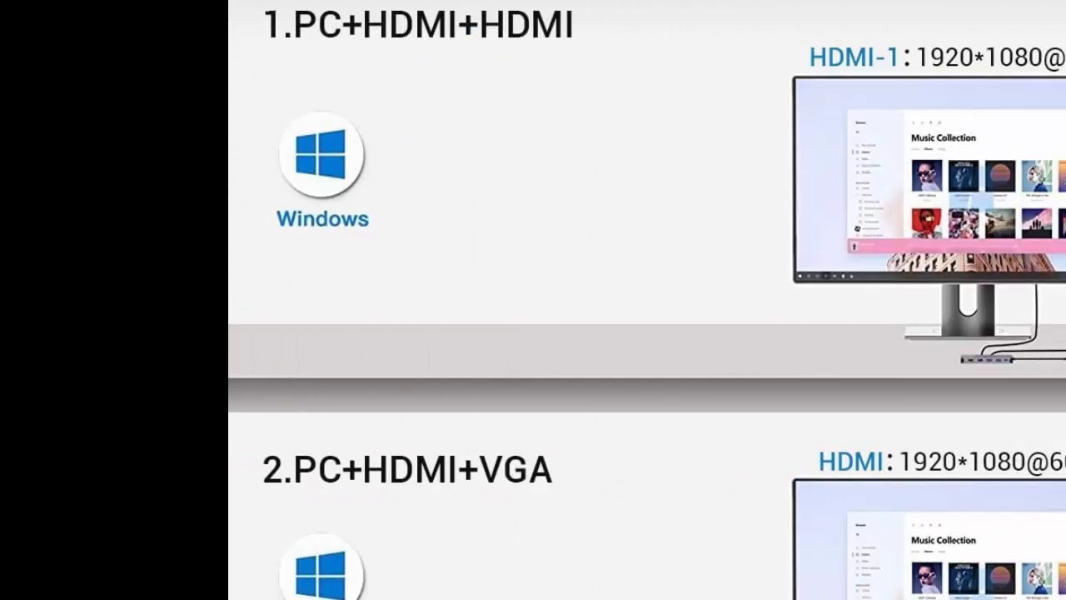
scroll(down, 3)
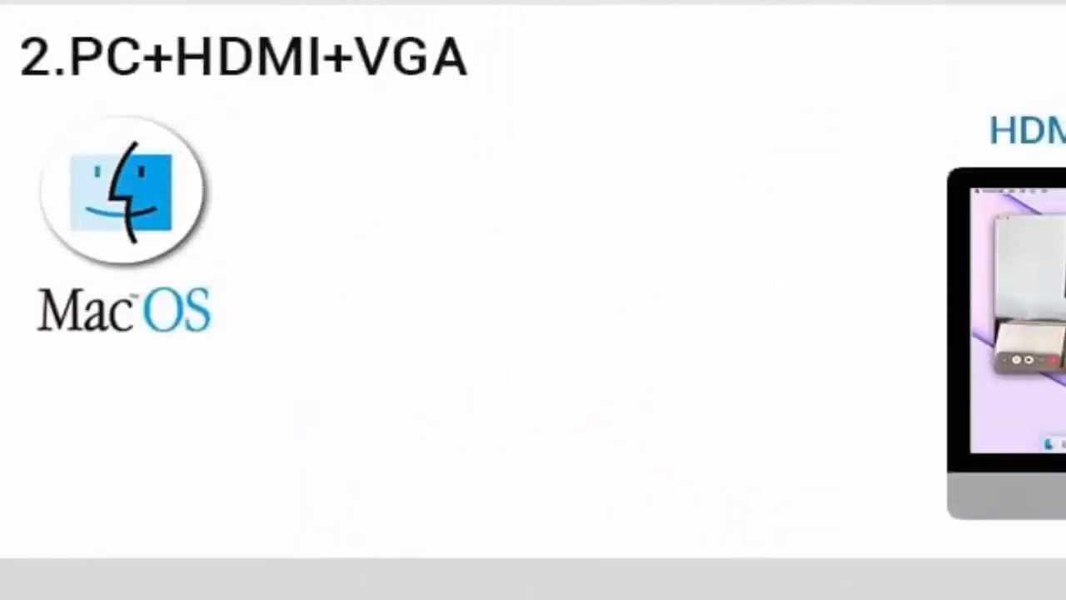